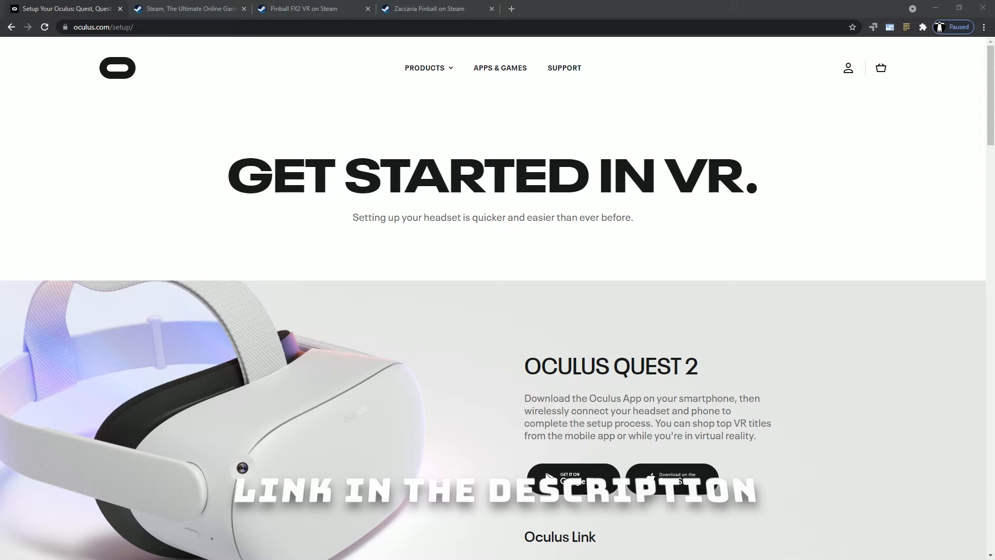
Download the Oculus Link PC software, then move to the Steam install page.
{"action": "scroll", "scroll_direction": "down", "scroll_amount": 3}
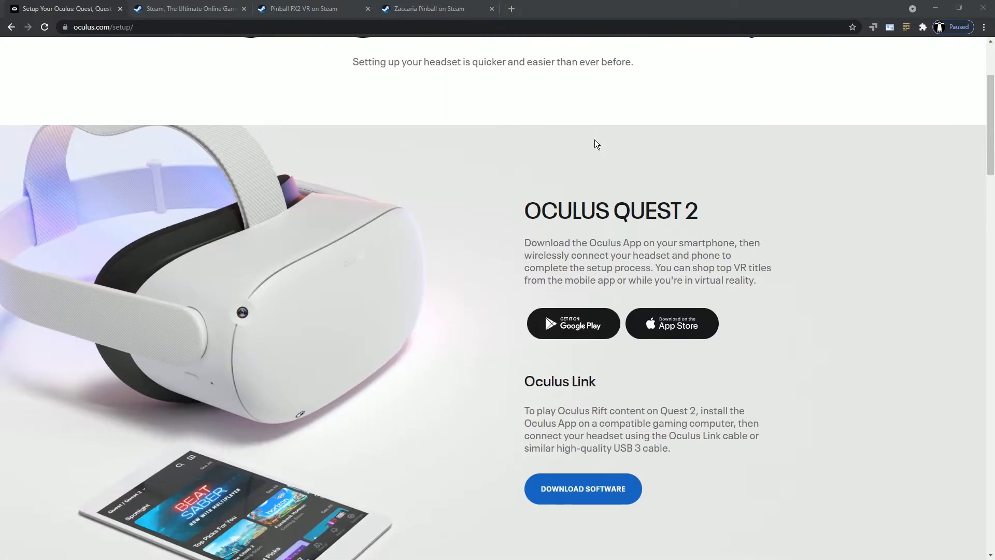
{"action": "mouse_move", "coordinate": [615, 245]}
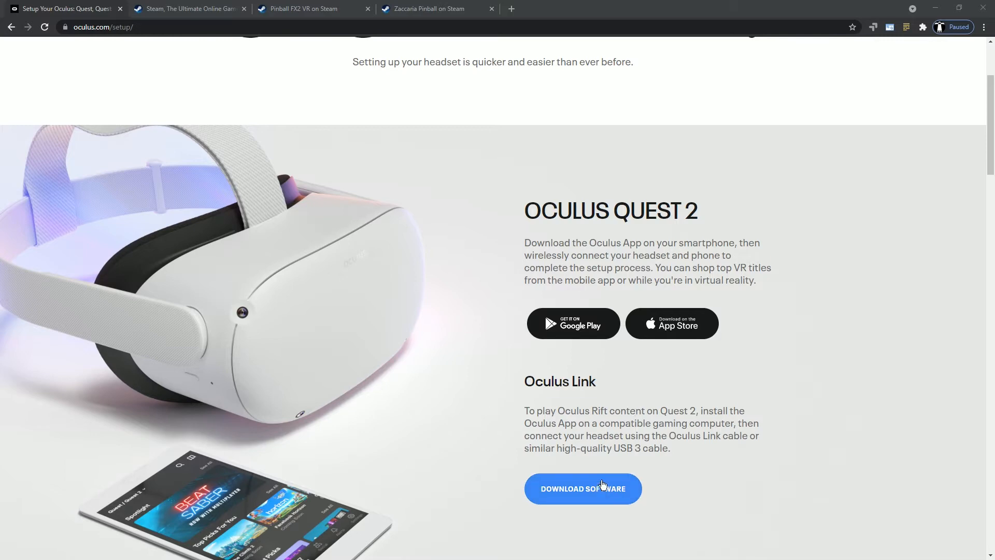
{"action": "left_click", "coordinate": [188, 8]}
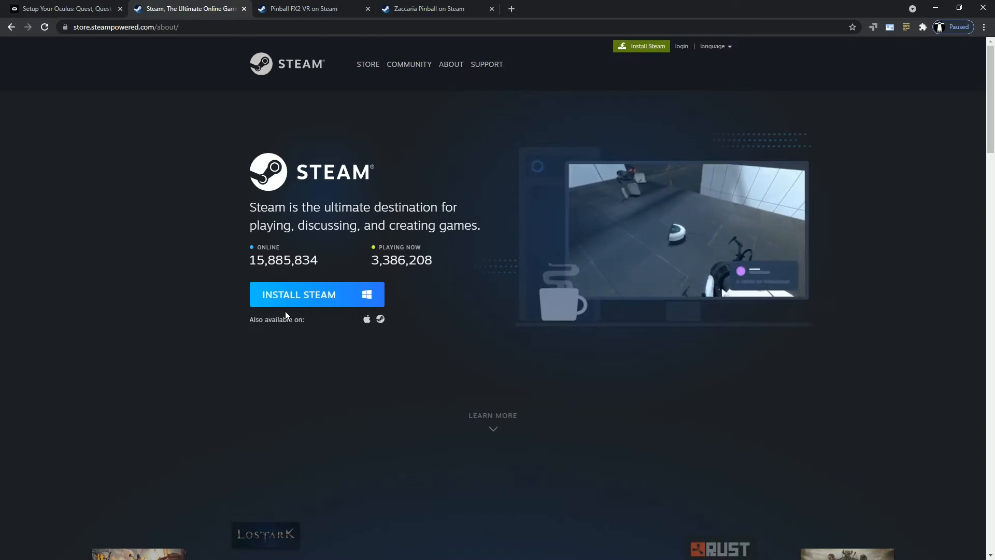
Bring up the Pinball FX2 VR Steam Store page.
{"action": "left_click", "coordinate": [311, 9]}
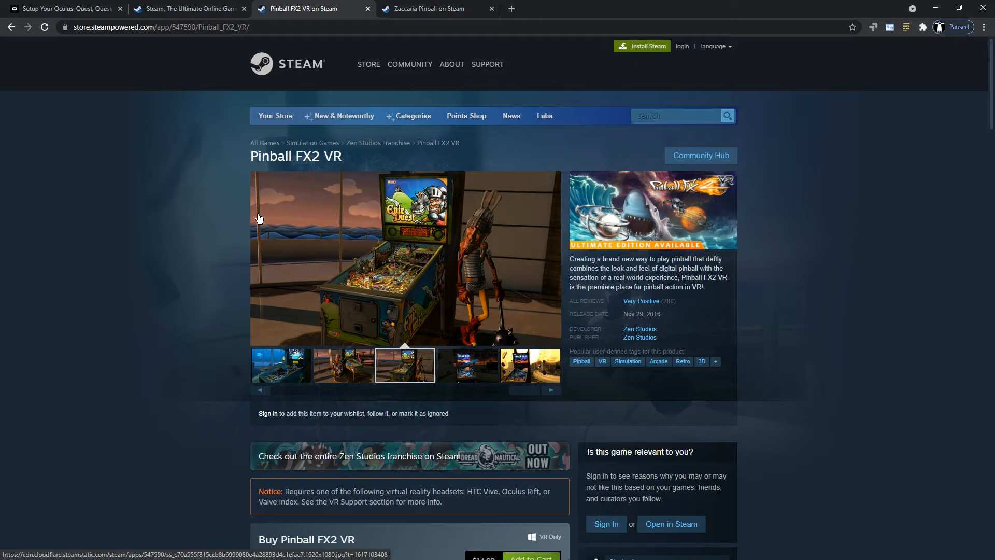
{"action": "mouse_move", "coordinate": [339, 208]}
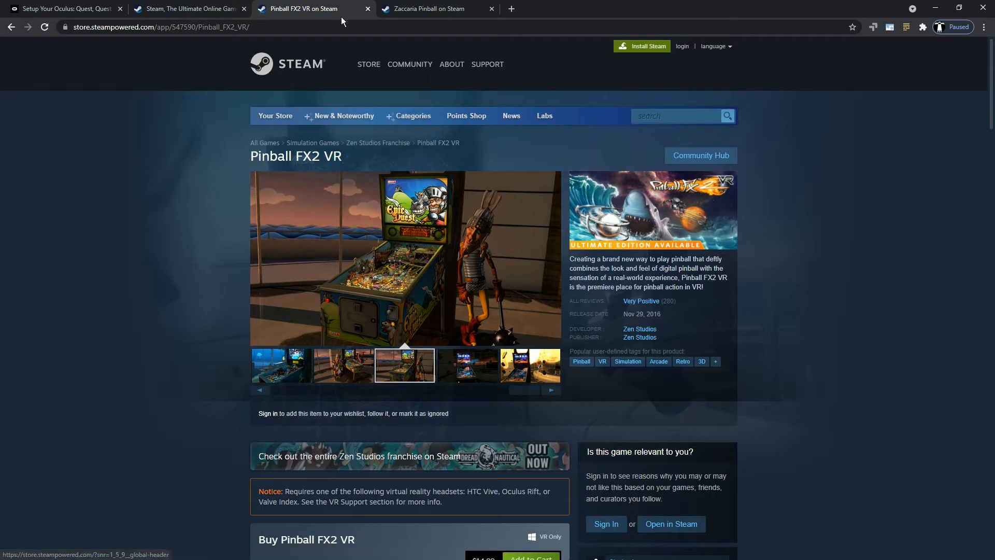
Look over Pinball FX2 VR's purchase options and DLC, then go to Zaccaria Pinball's page.
{"action": "scroll", "scroll_direction": "down", "scroll_amount": 3}
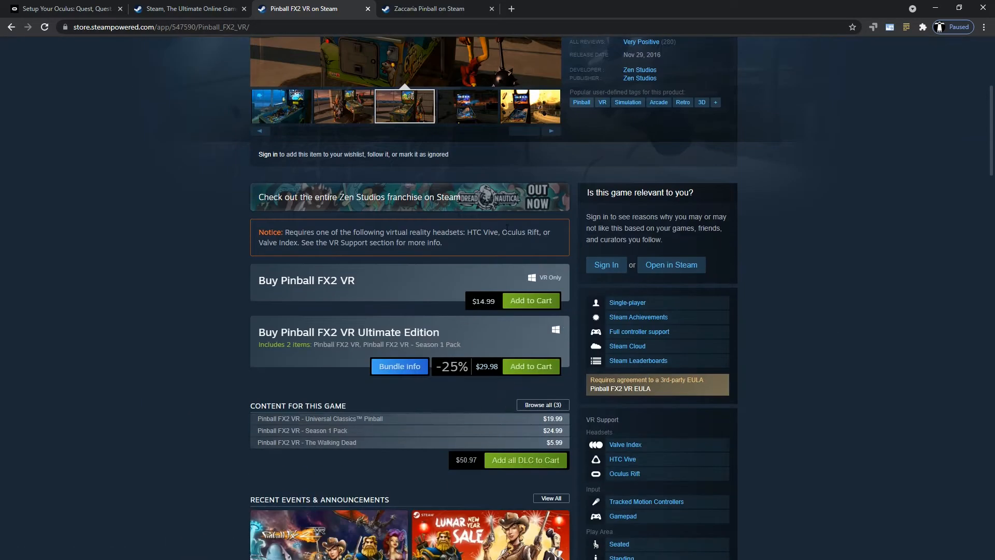
{"action": "scroll", "scroll_direction": "up", "scroll_amount": 3}
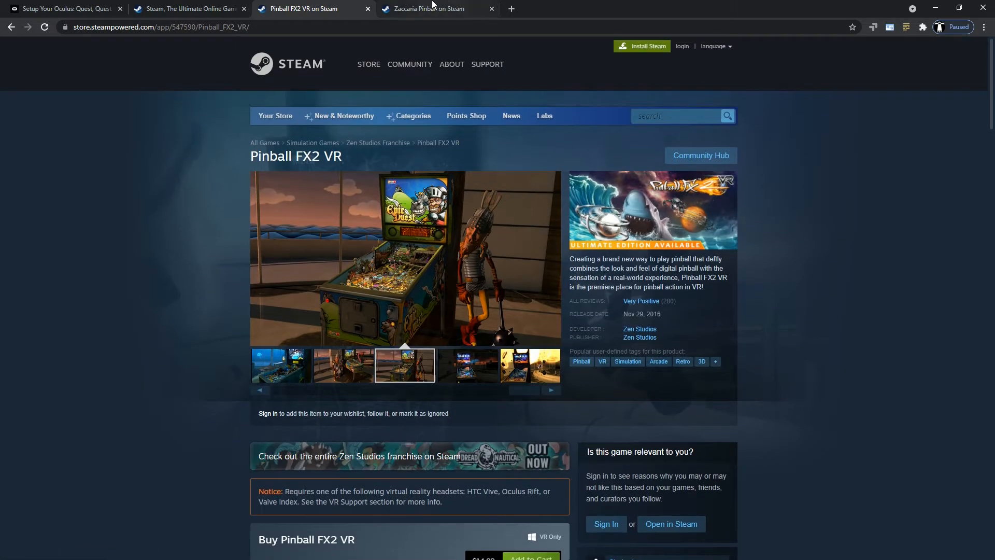
{"action": "mouse_move", "coordinate": [430, 8]}
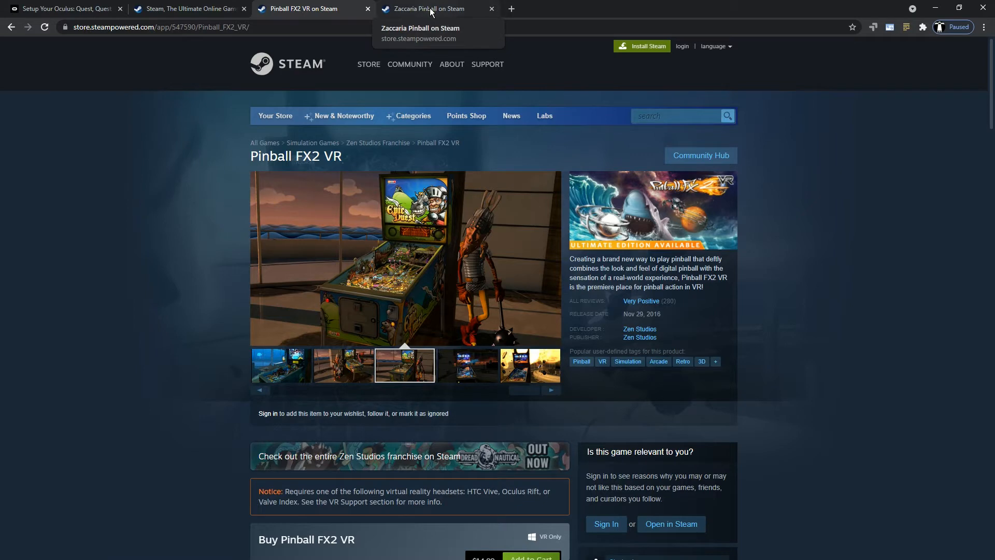
{"action": "left_click", "coordinate": [424, 8]}
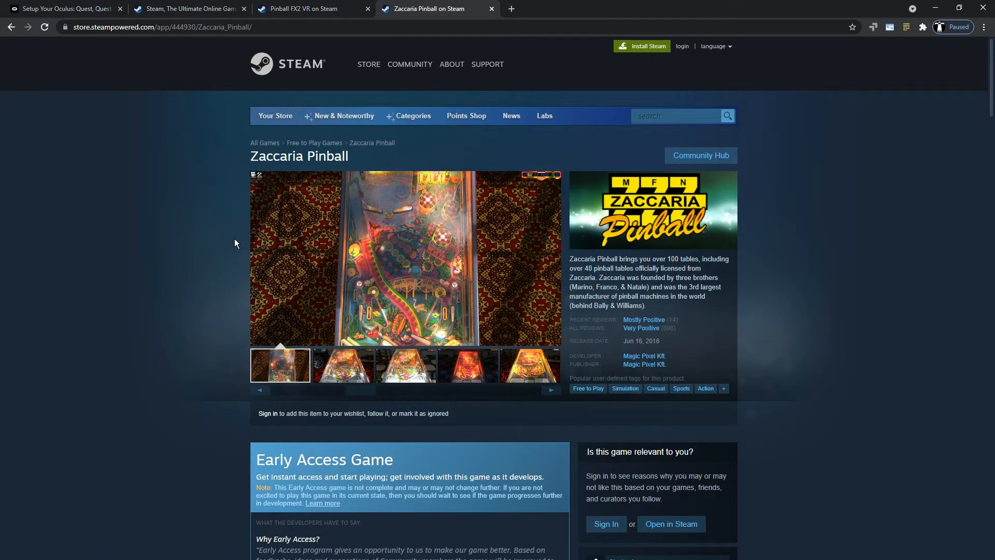
{"action": "left_click", "coordinate": [341, 365]}
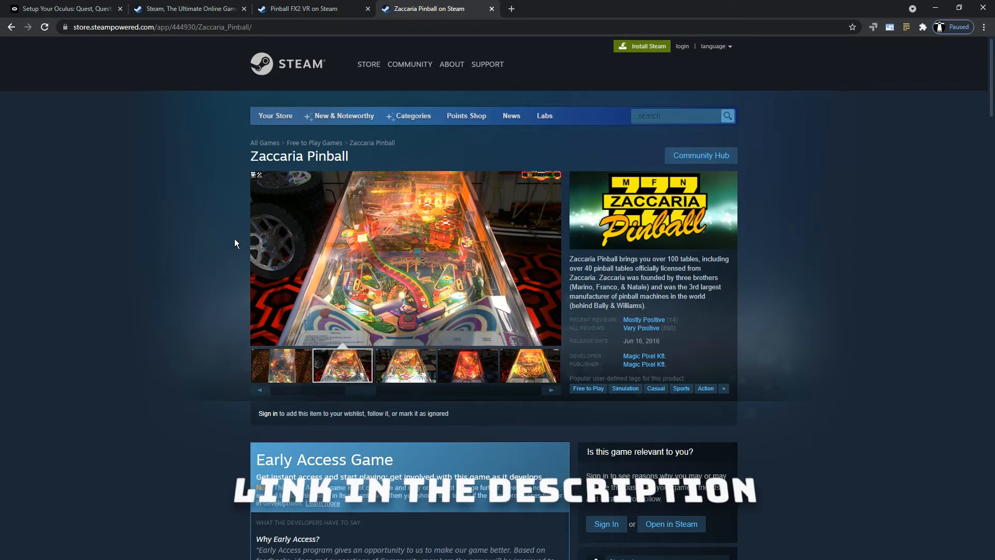
{"action": "left_click", "coordinate": [405, 365]}
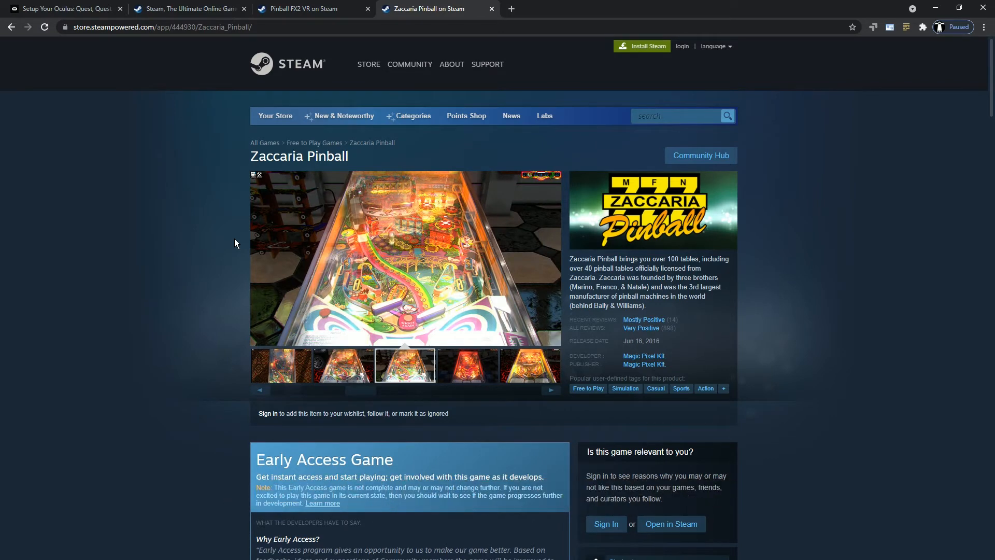
{"action": "left_click", "coordinate": [467, 365]}
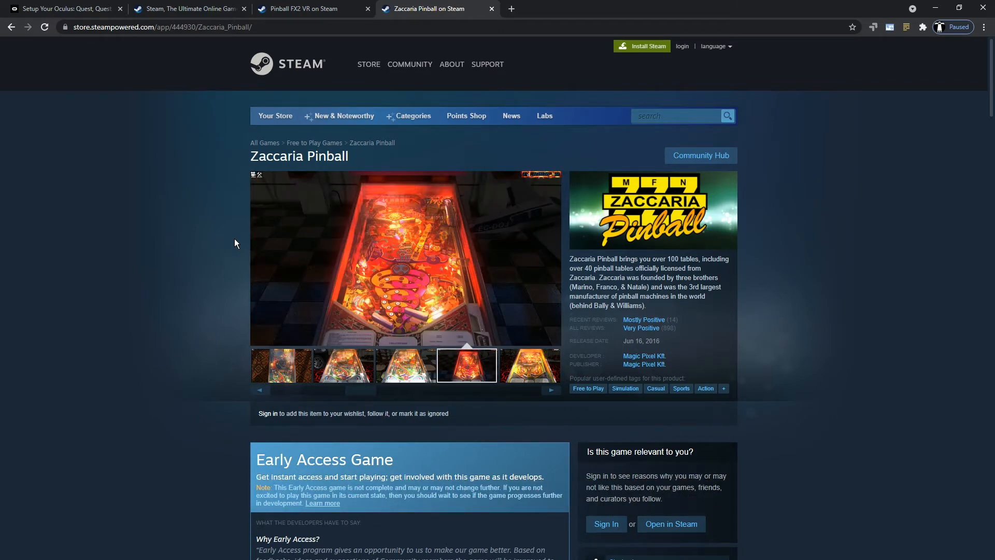
{"action": "mouse_move", "coordinate": [523, 253]}
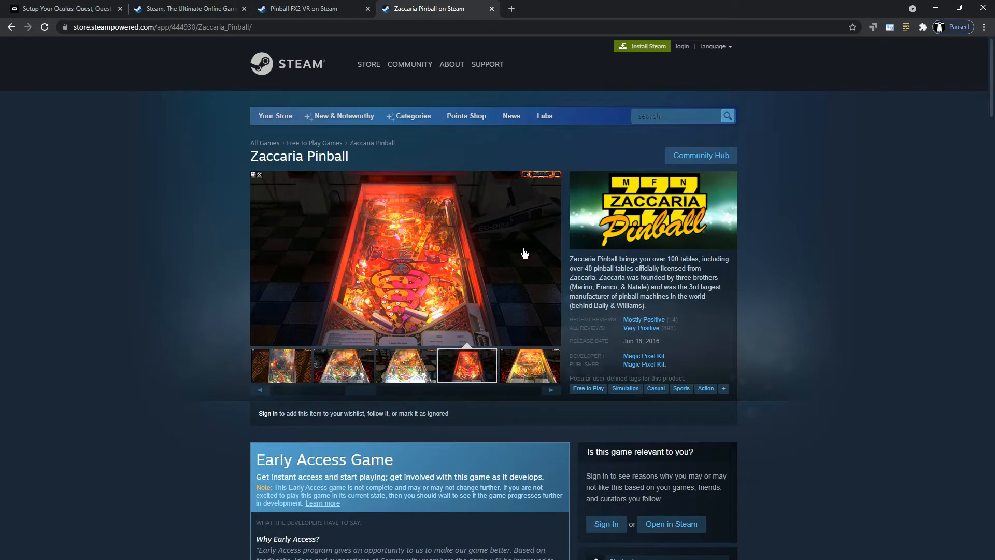
{"action": "scroll", "scroll_direction": "down", "scroll_amount": 3}
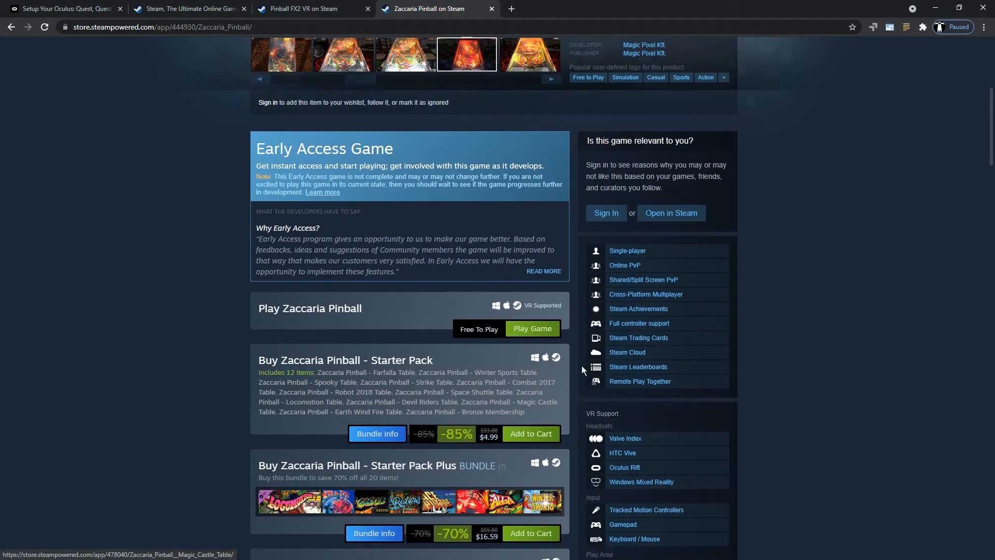
{"action": "scroll", "scroll_direction": "down", "scroll_amount": 3}
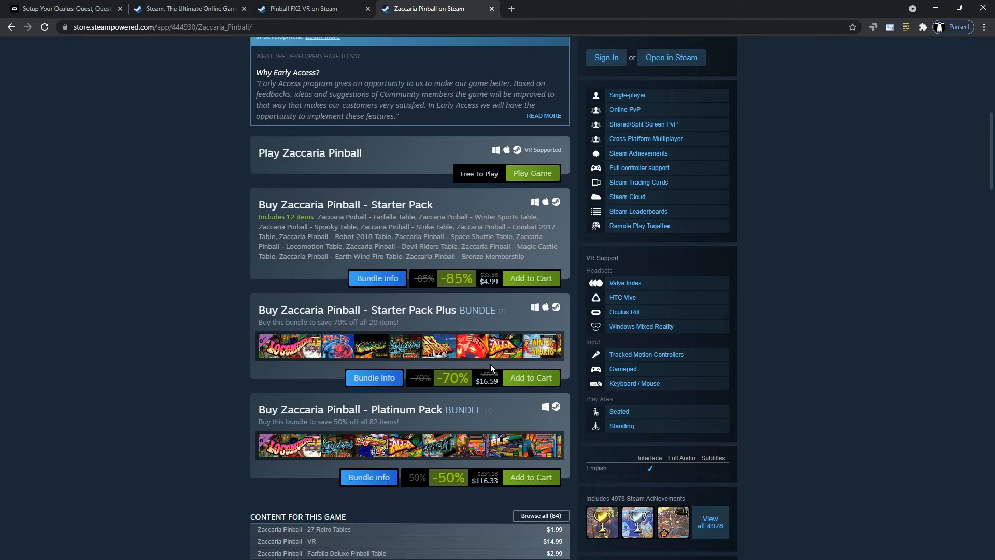
{"action": "scroll", "scroll_direction": "down", "scroll_amount": 3}
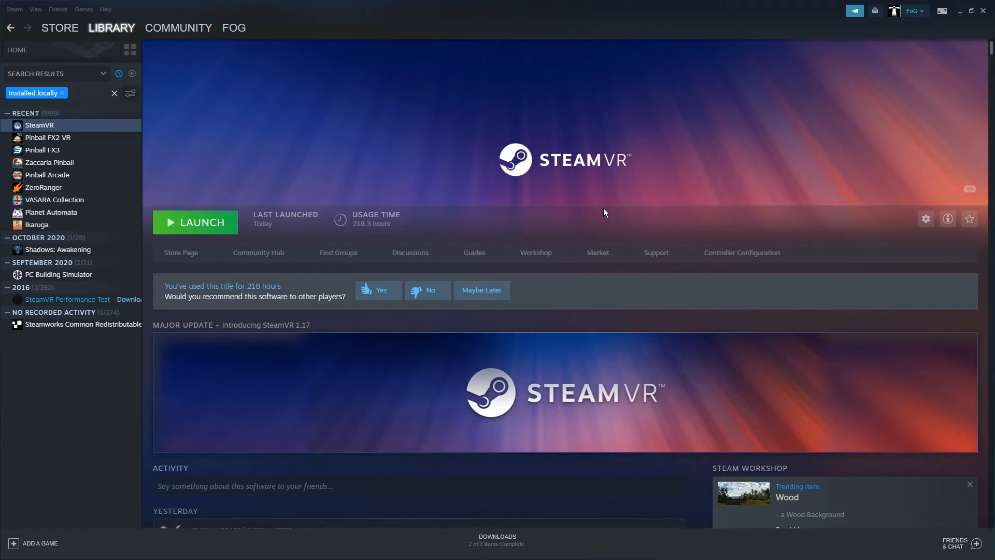
{"action": "mouse_move", "coordinate": [71, 216]}
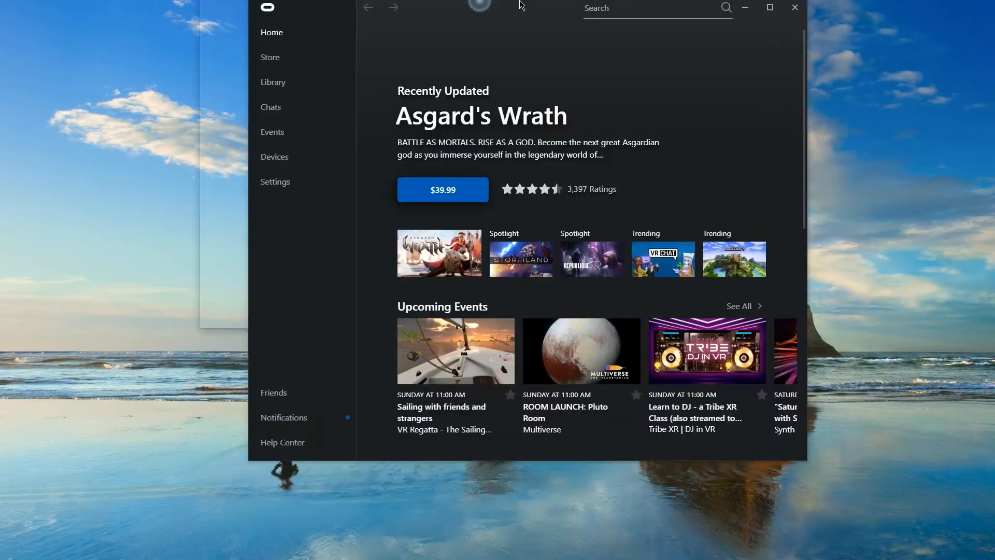
Maximize the Oculus window and go to its Settings on the Account section.
{"action": "left_click", "coordinate": [770, 8]}
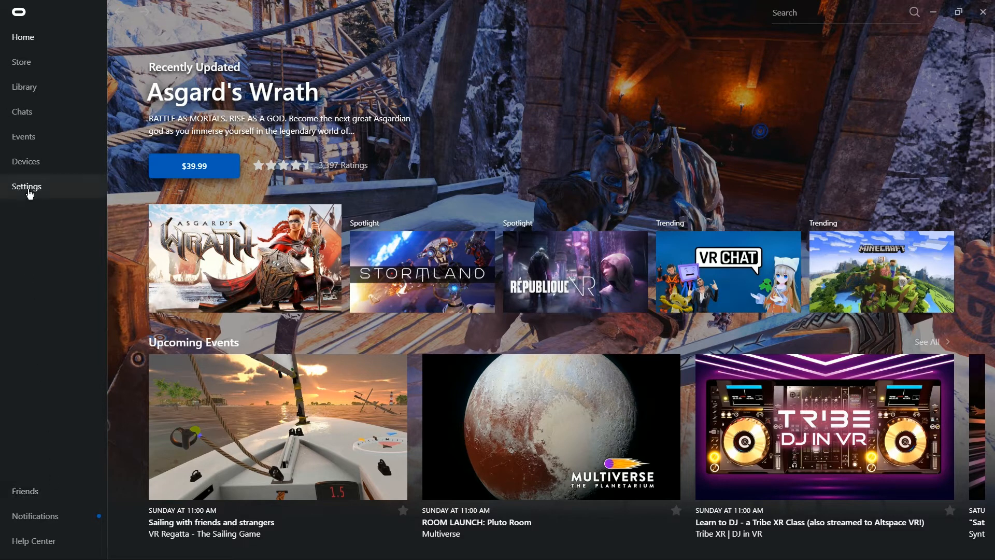
{"action": "left_click", "coordinate": [27, 186]}
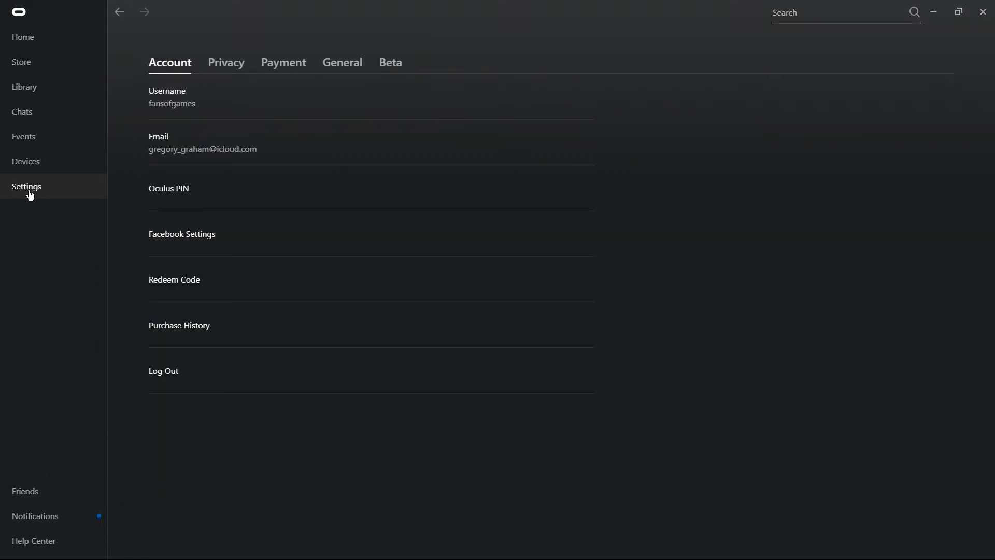
{"action": "mouse_move", "coordinate": [345, 105]}
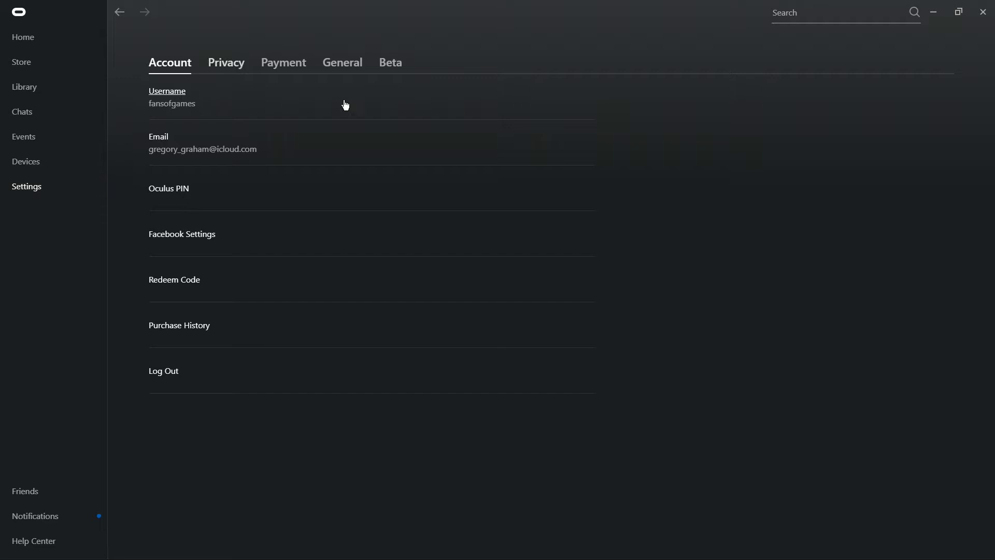
Switch on the Air Link toggle under the Beta settings.
{"action": "left_click", "coordinate": [390, 63]}
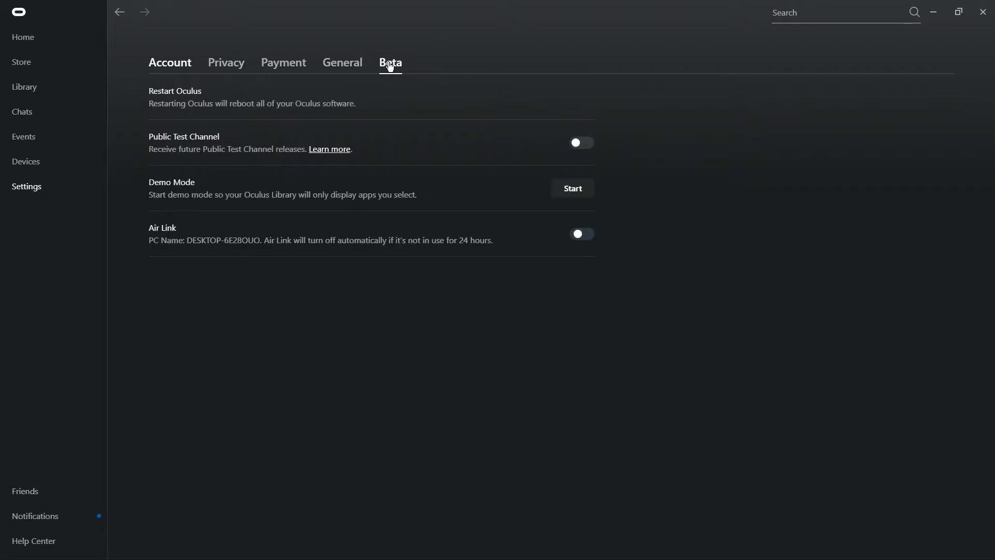
{"action": "left_click", "coordinate": [580, 233]}
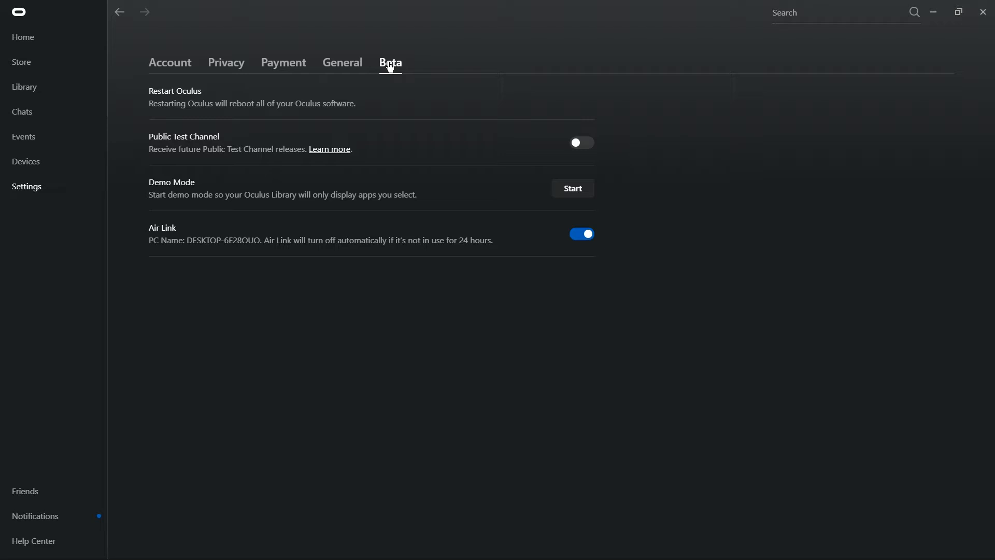
{"action": "mouse_move", "coordinate": [394, 213]}
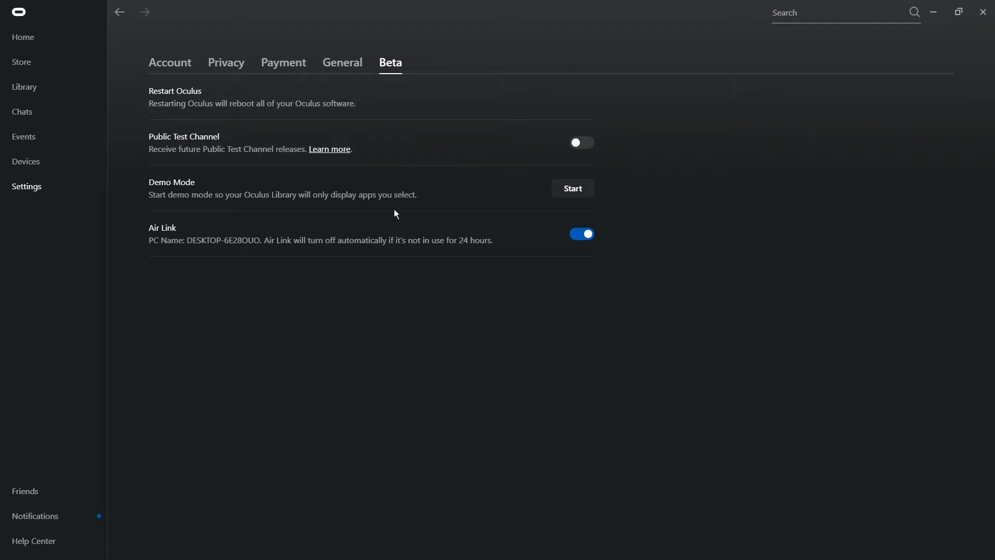
{"action": "mouse_move", "coordinate": [562, 250]}
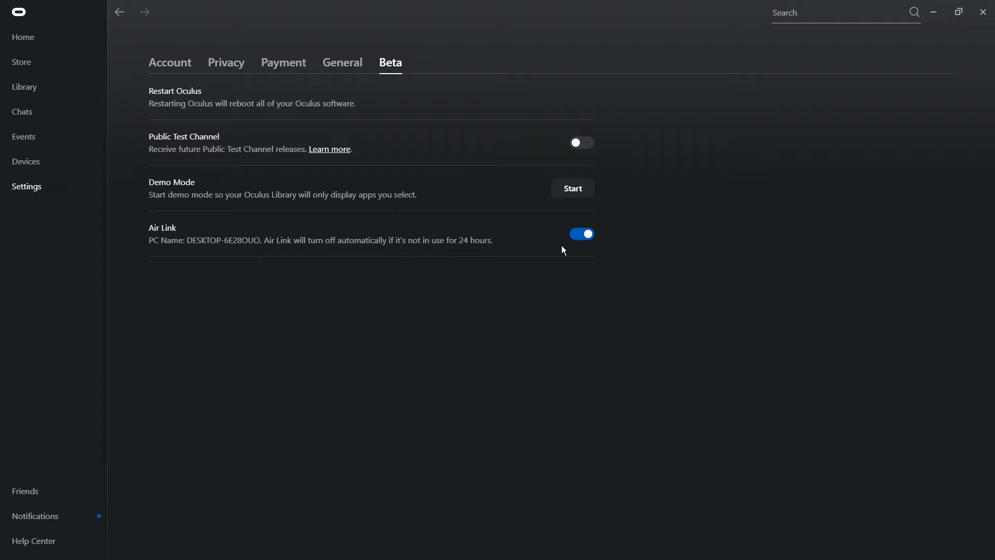
{"action": "mouse_move", "coordinate": [388, 27]}
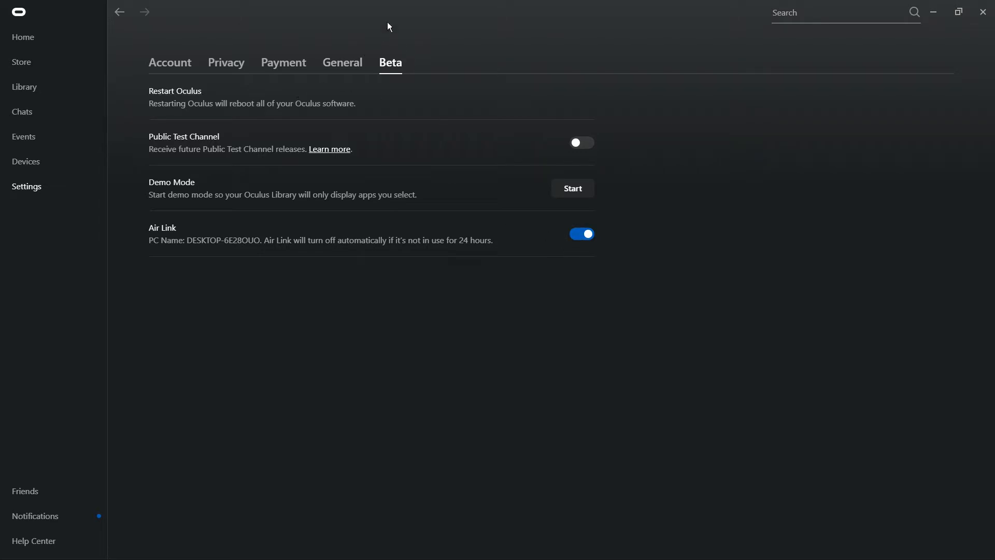
{"action": "mouse_move", "coordinate": [348, 243]}
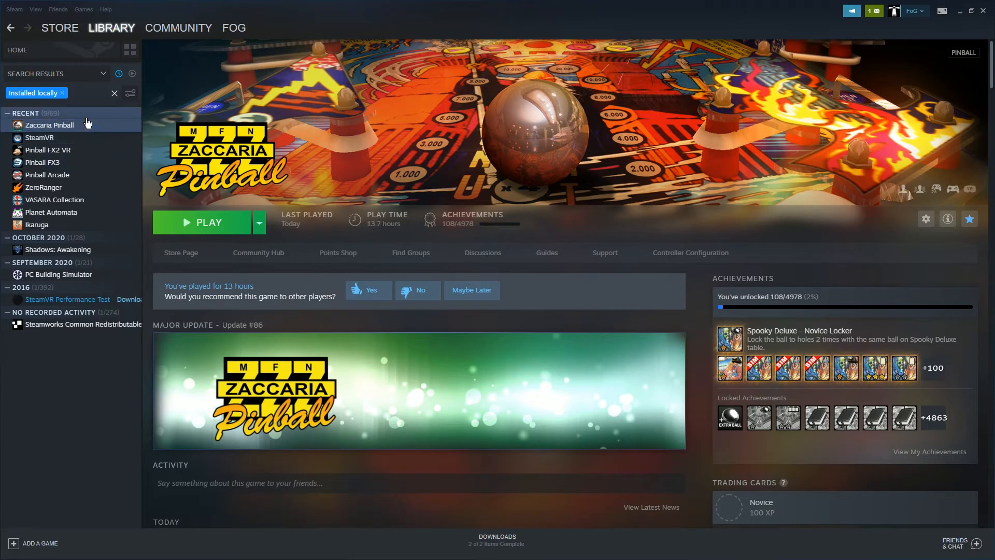
{"action": "mouse_move", "coordinate": [677, 272]}
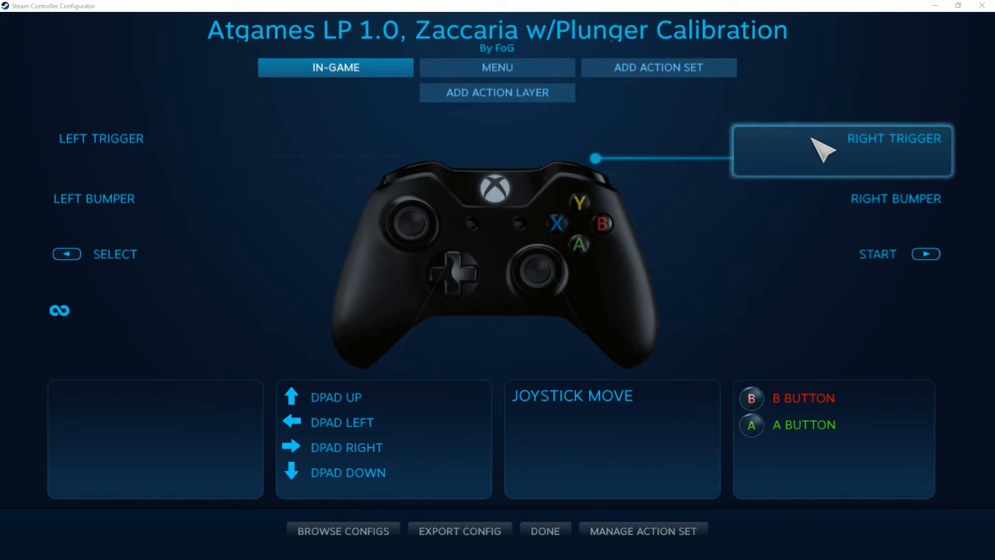
{"action": "mouse_move", "coordinate": [775, 335]}
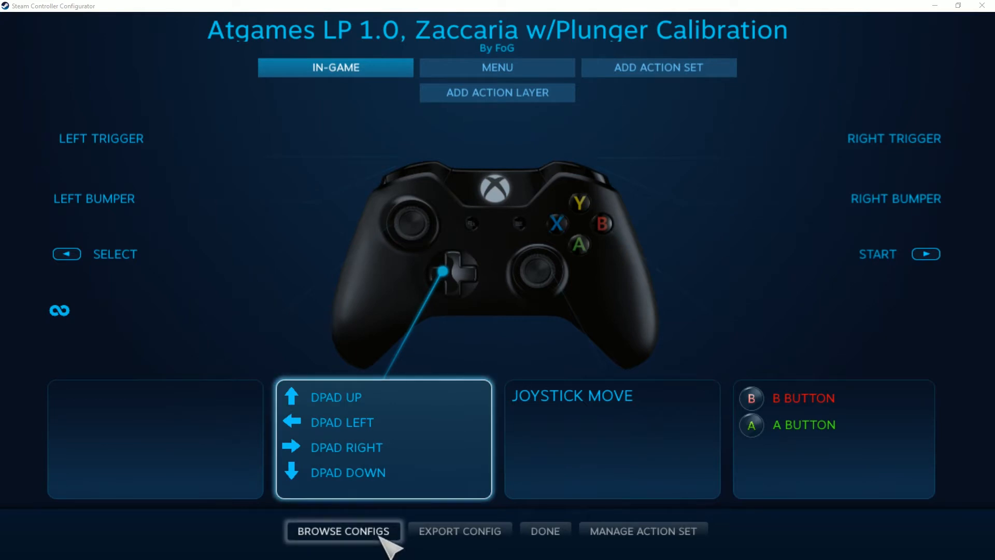
Browse other available controller configurations for Zaccaria Pinball.
{"action": "left_click", "coordinate": [344, 531]}
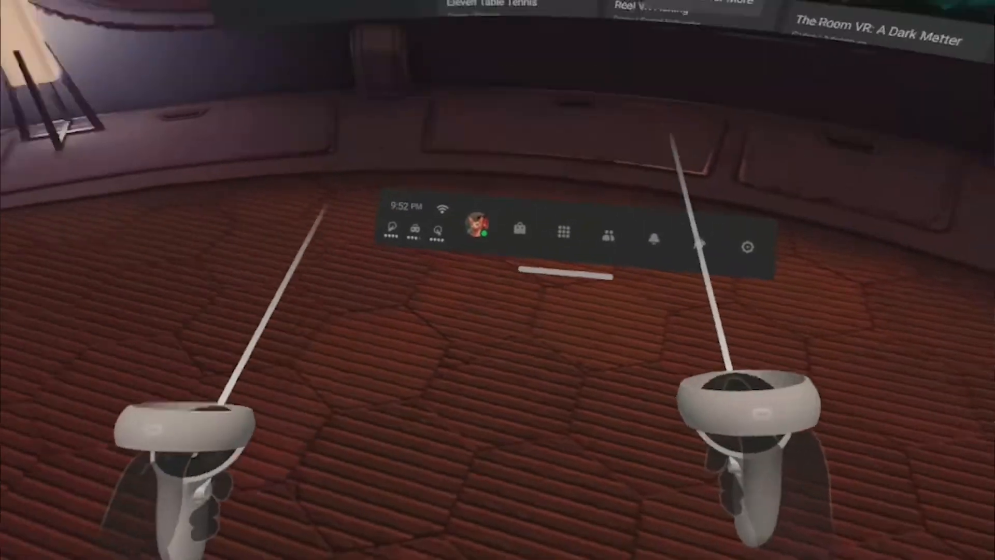
Bring up the headset's quick settings from the universal menu bar.
{"action": "left_click", "coordinate": [562, 229]}
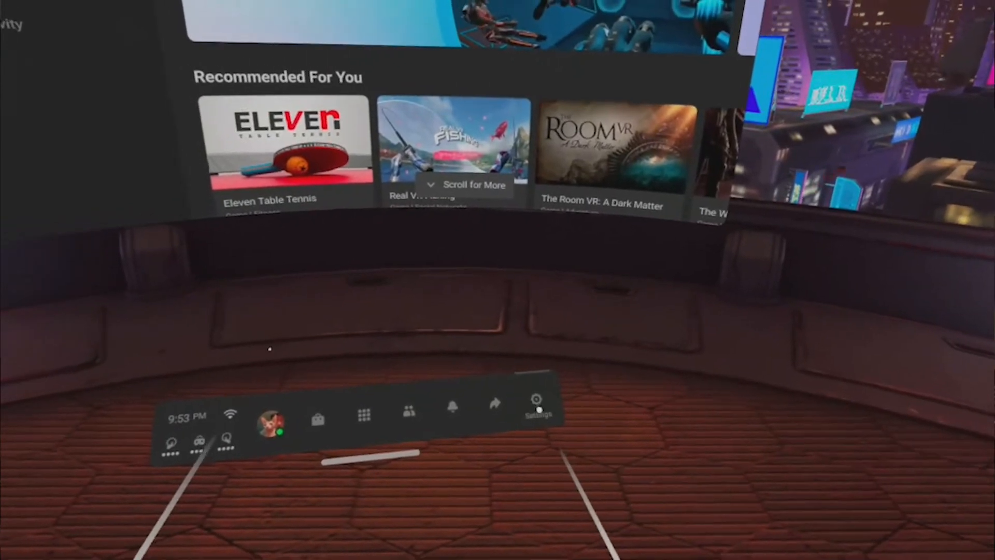
{"action": "left_click", "coordinate": [535, 400]}
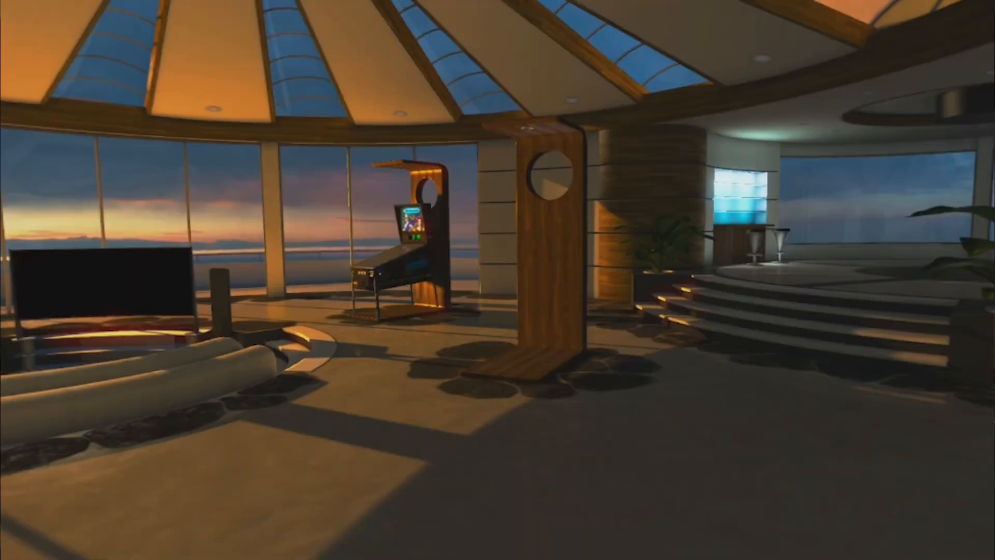
{"action": "mouse_move", "coordinate": [498, 280]}
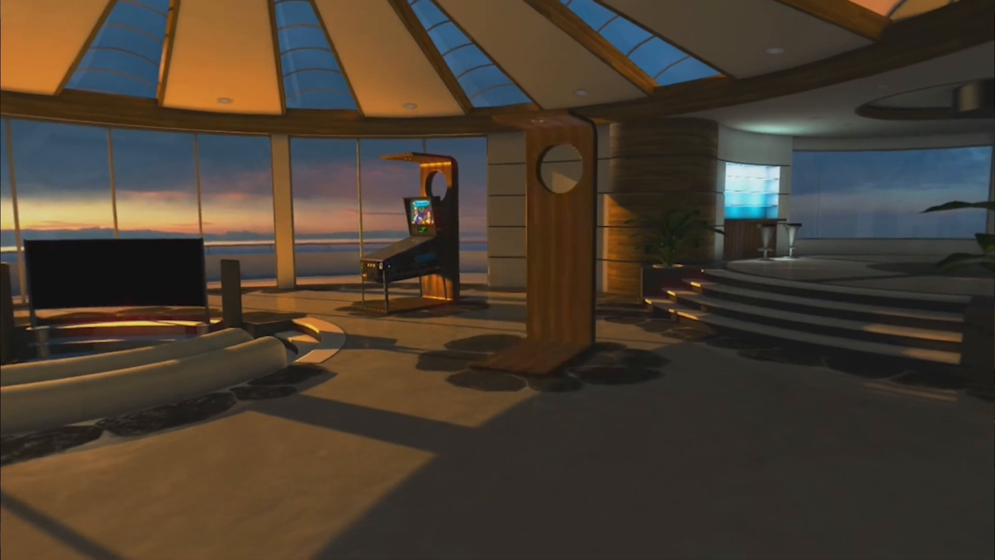
{"action": "mouse_move", "coordinate": [498, 279]}
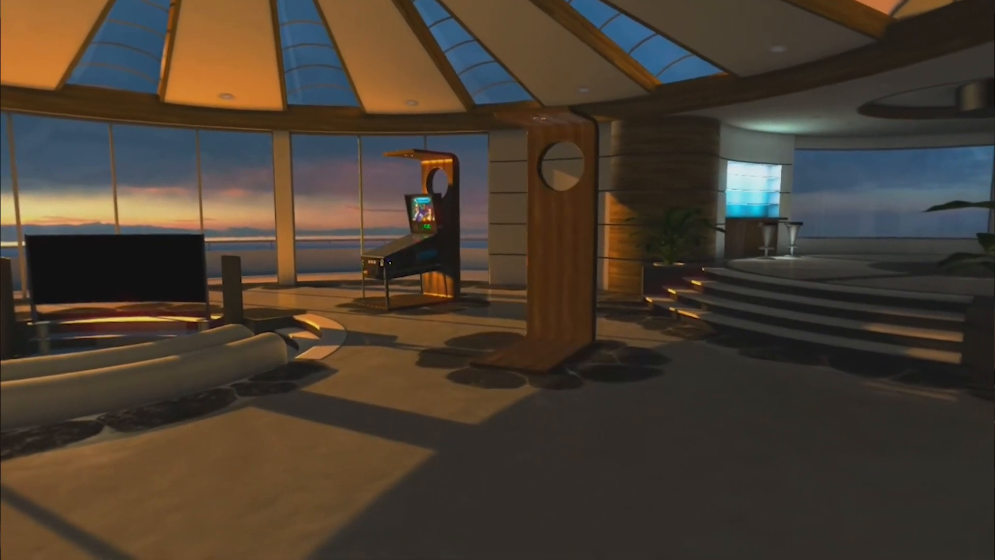